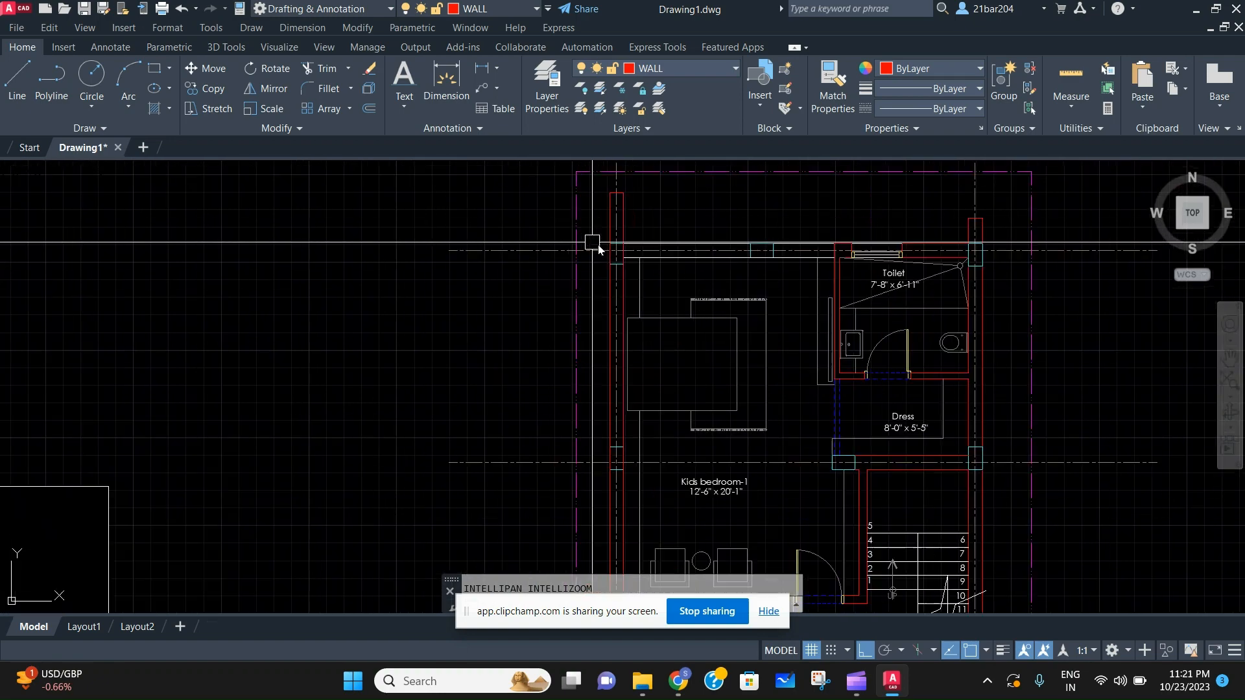
- Accept the default Delete Duplicate Objects settings to delete 131 overlapping objects
scroll("down", 3)
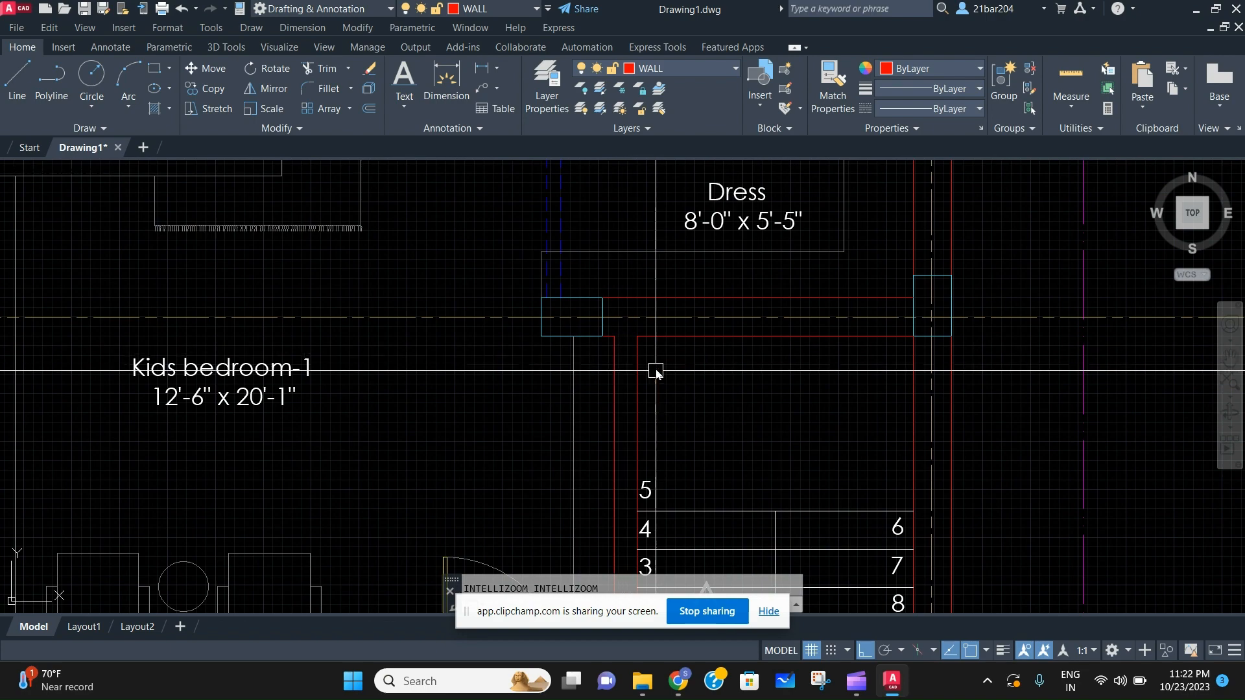
scroll("down", 3)
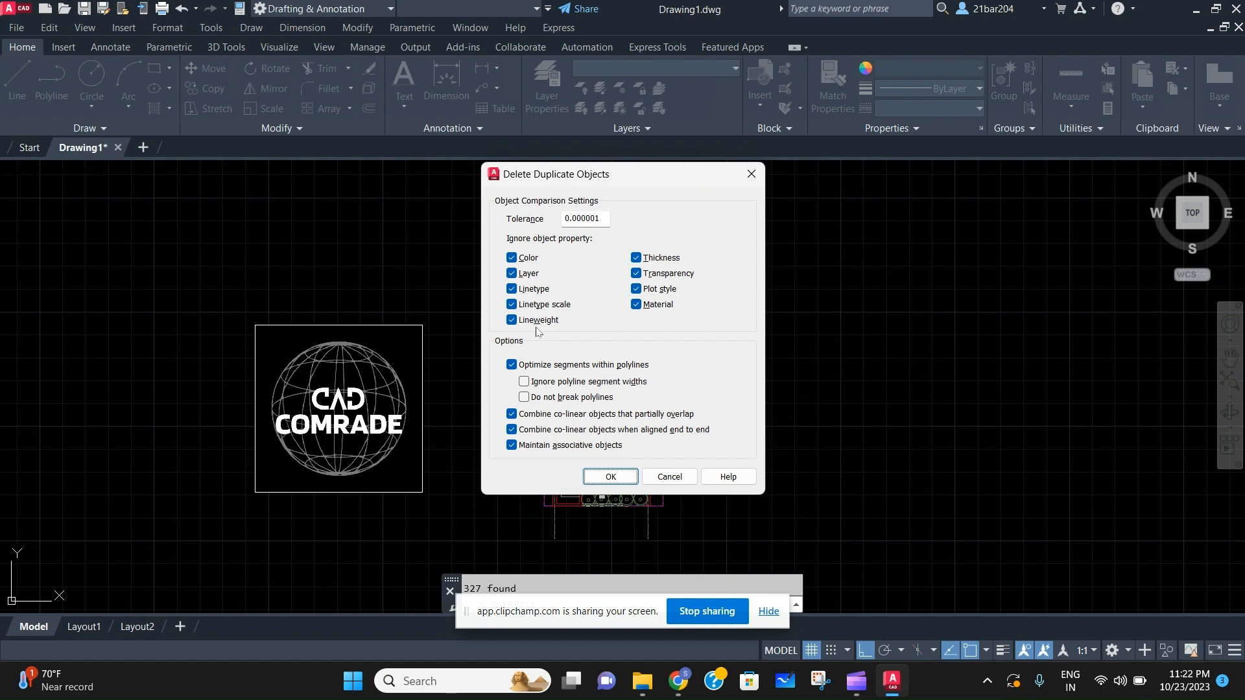
mouse_move(572, 321)
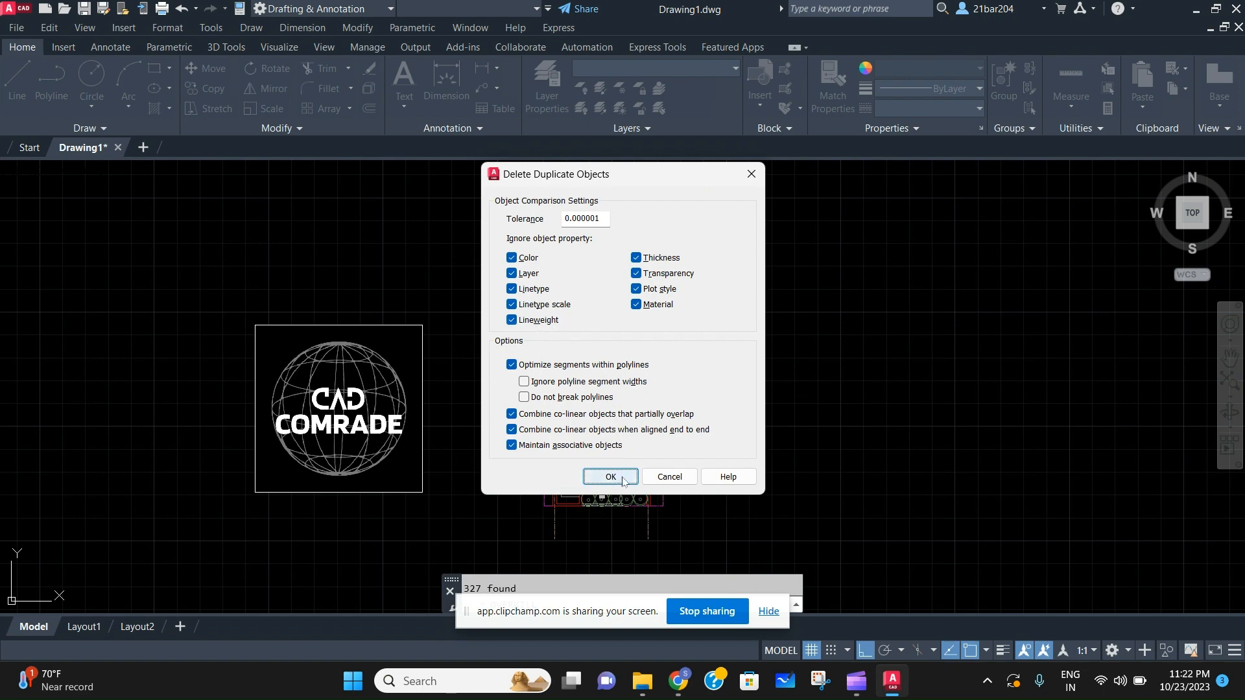
left_click(611, 476)
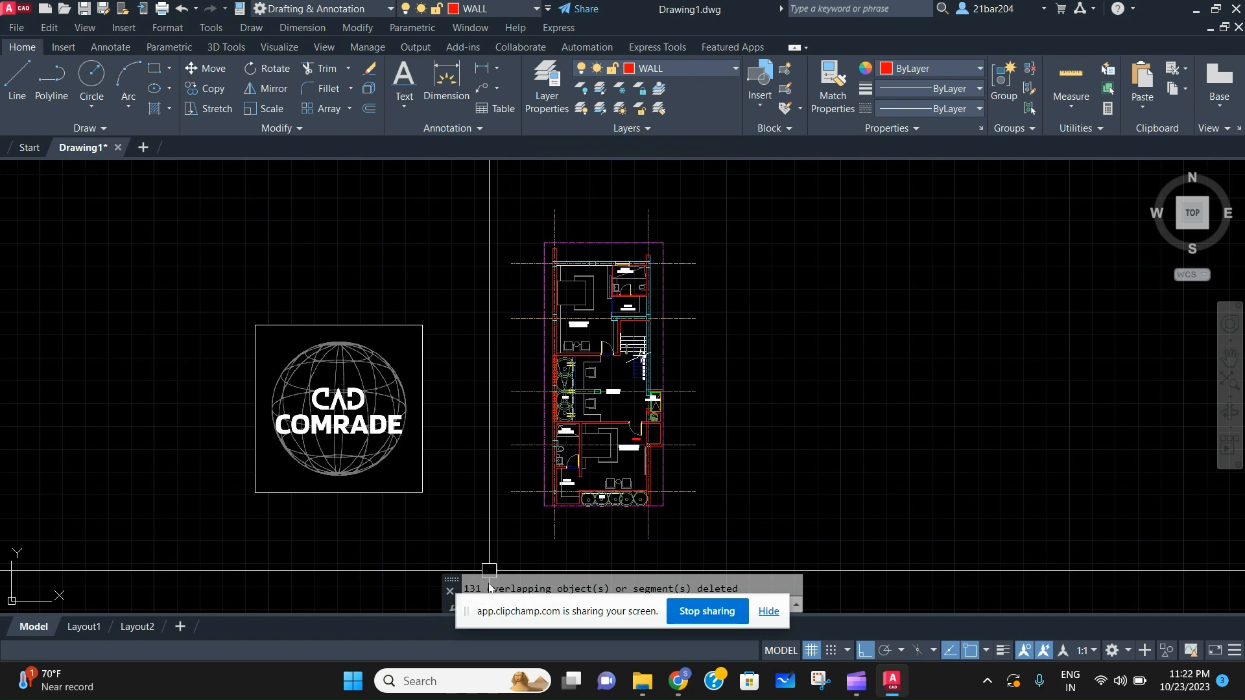